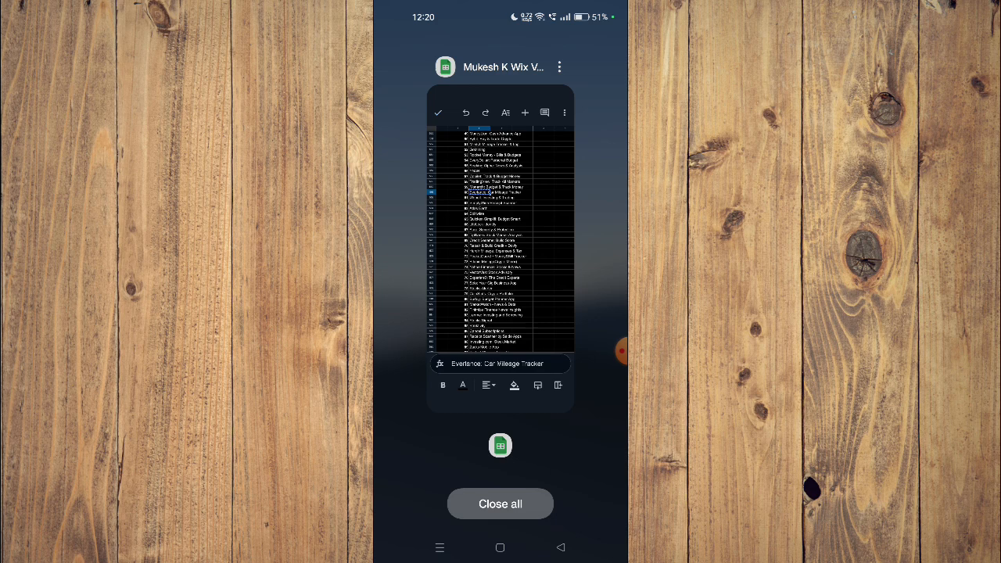
Step: Clear recent apps, then search Play Store for the copied 'Everlance: Car Mileage' name
click(500, 503)
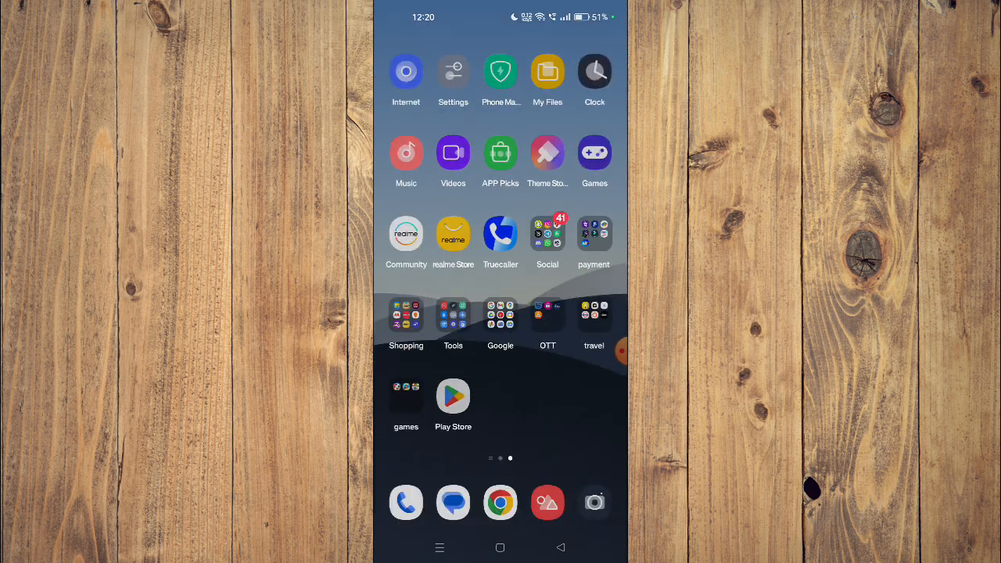
click(453, 395)
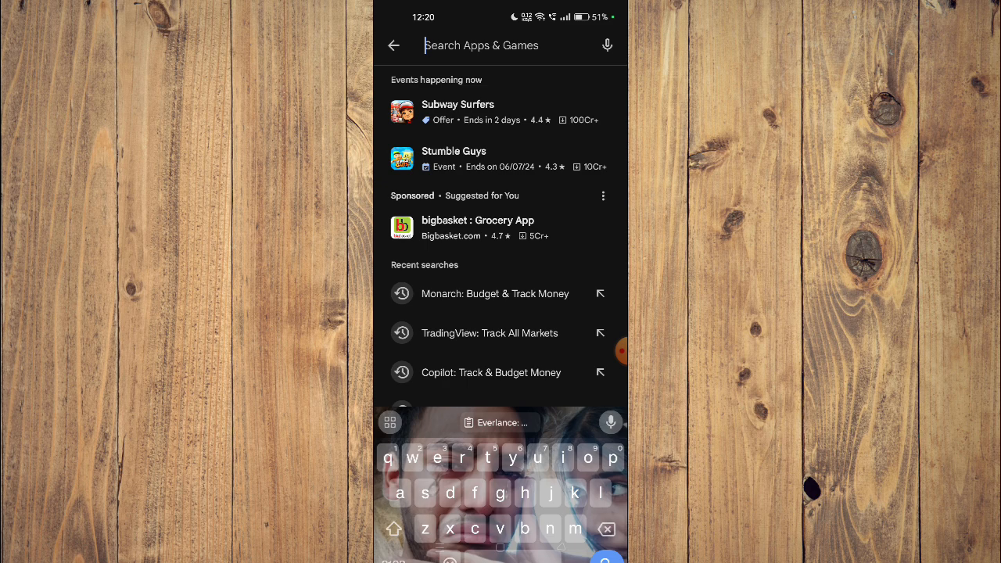
click(497, 423)
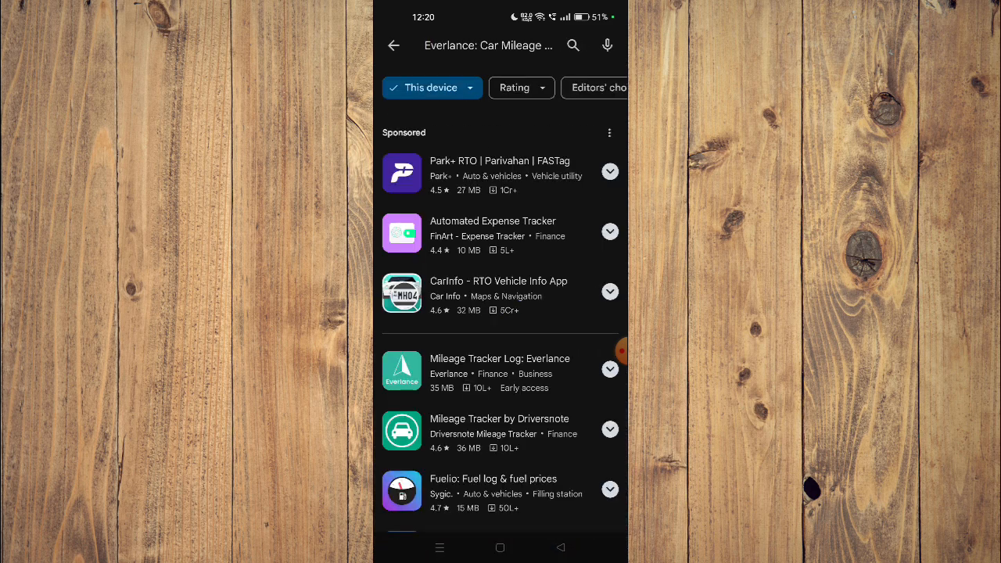
Step: Open the 'Mileage Tracker Log: Everlance' result and browse its listing
click(499, 358)
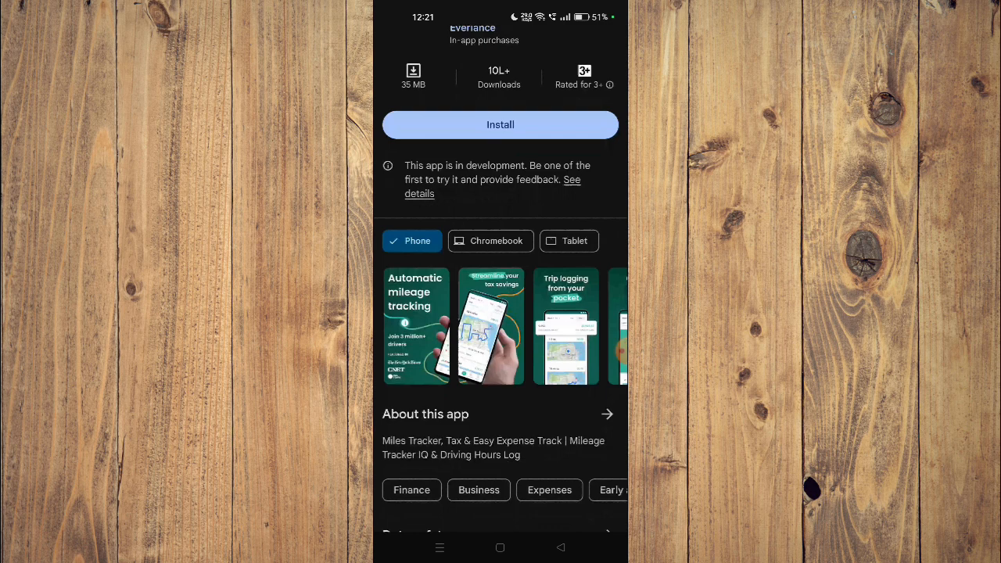
scroll(down, 3)
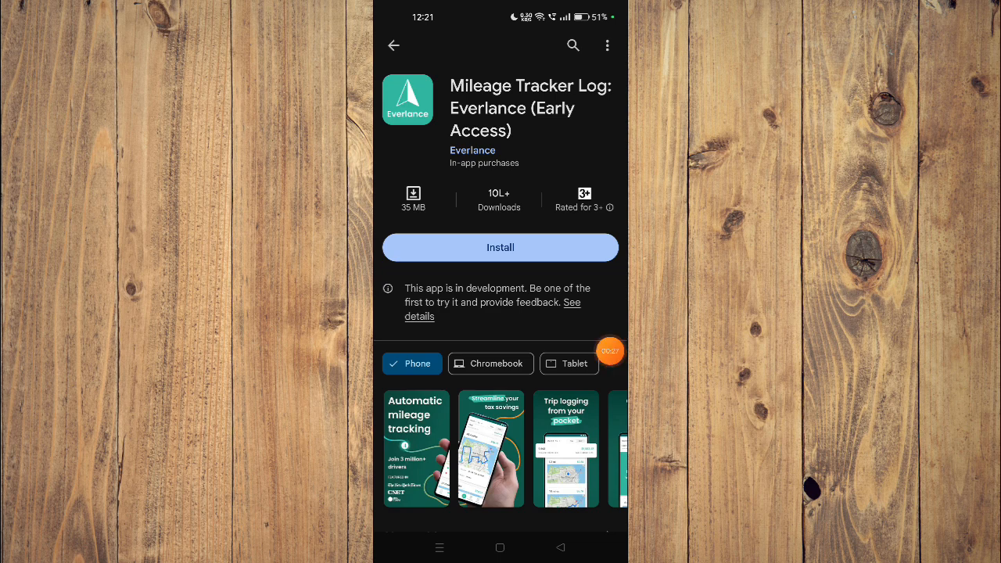
click(499, 547)
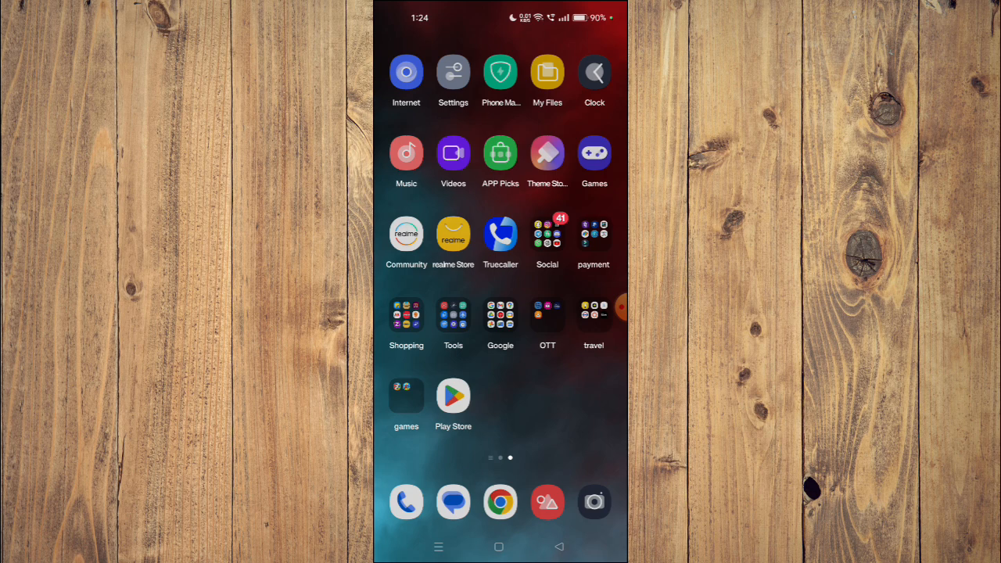